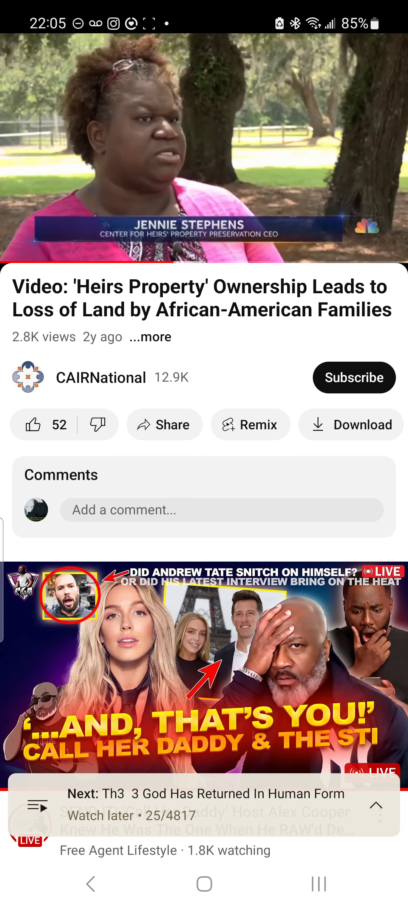
- Pause the heirs' property land-loss video at 1:25 of 2:55
left_click(204, 148)
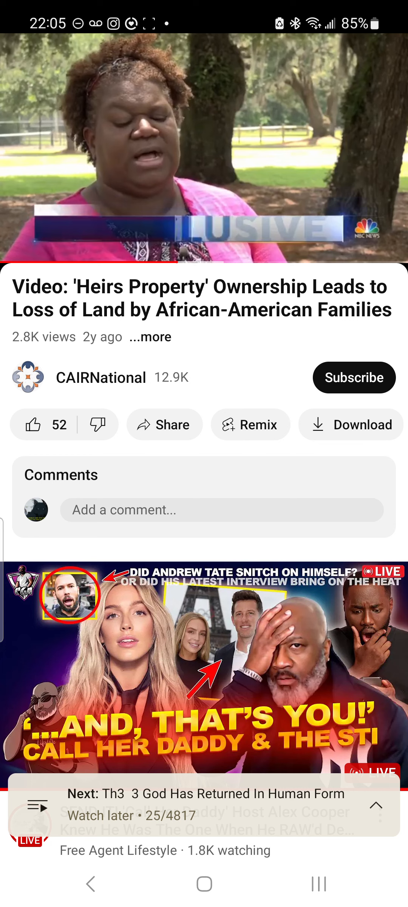
left_click(207, 148)
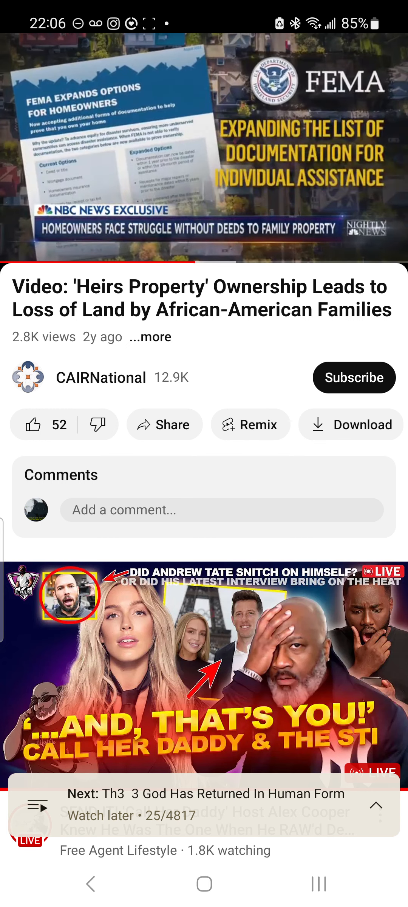
left_click(204, 147)
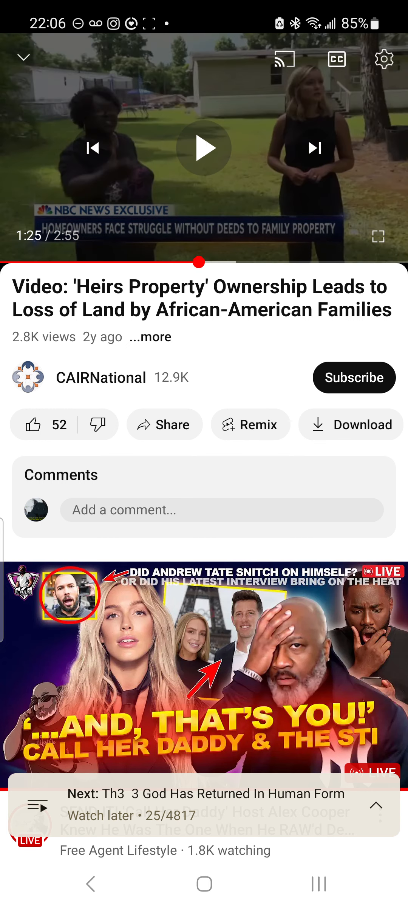
left_click(204, 148)
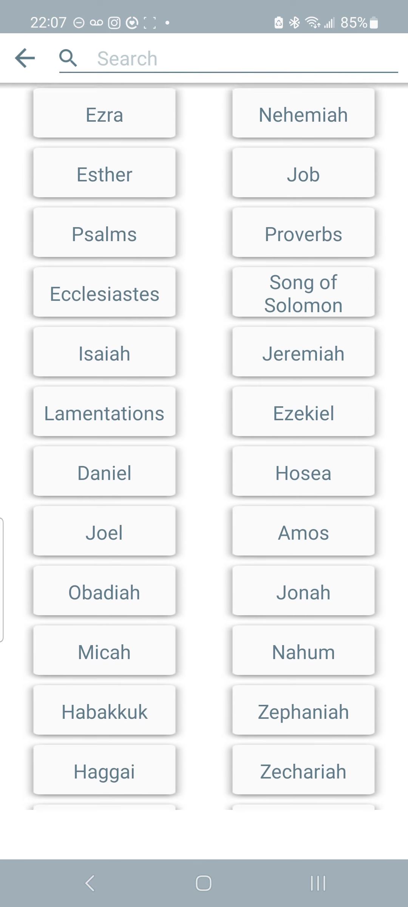
- Scroll down the book grid to Micah and open chapter 2's verse list
scroll("down", 3)
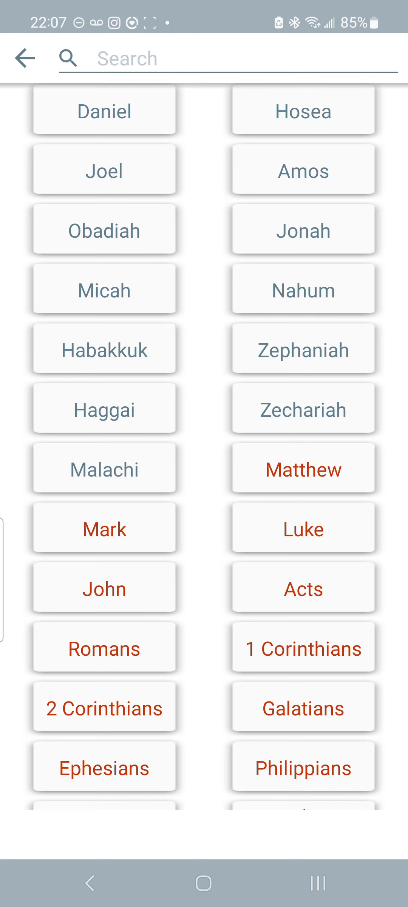
scroll("down", 3)
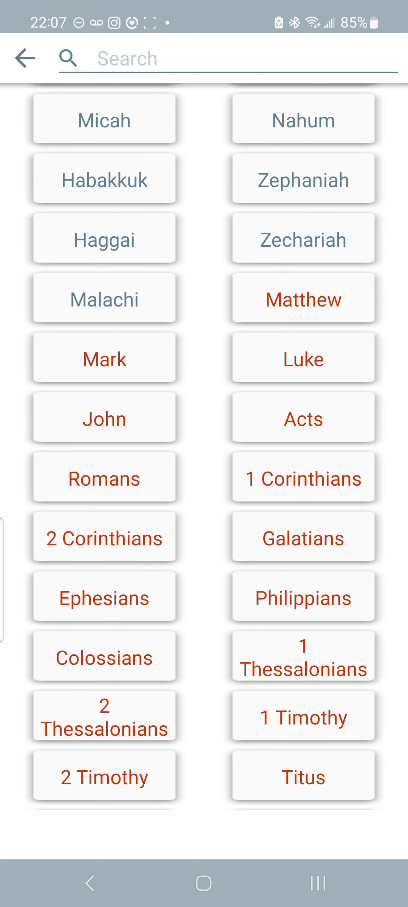
scroll("down", 3)
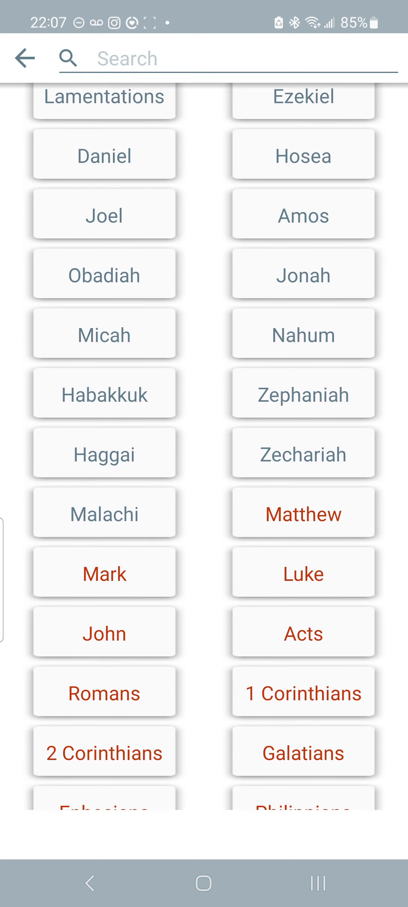
left_click(104, 336)
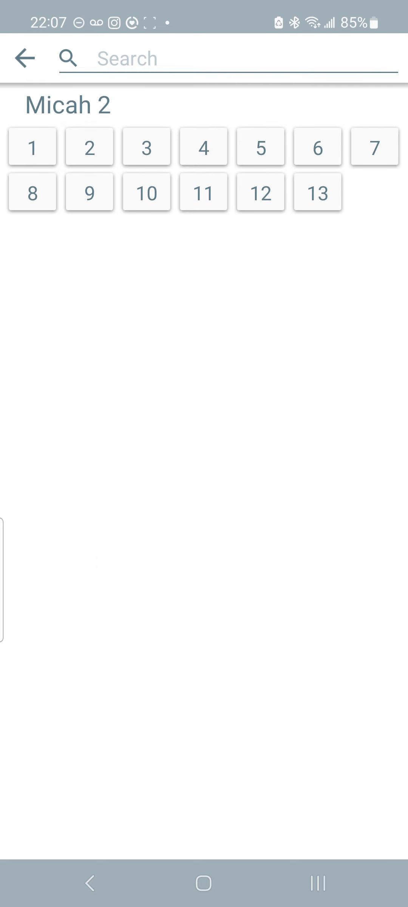
left_click(90, 146)
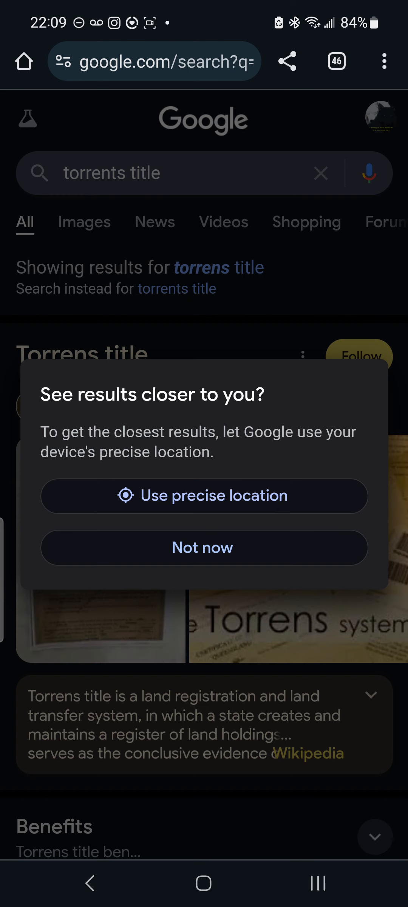
- Decline Google's location prompt and open the Torrens title Wikipedia article
left_click(203, 548)
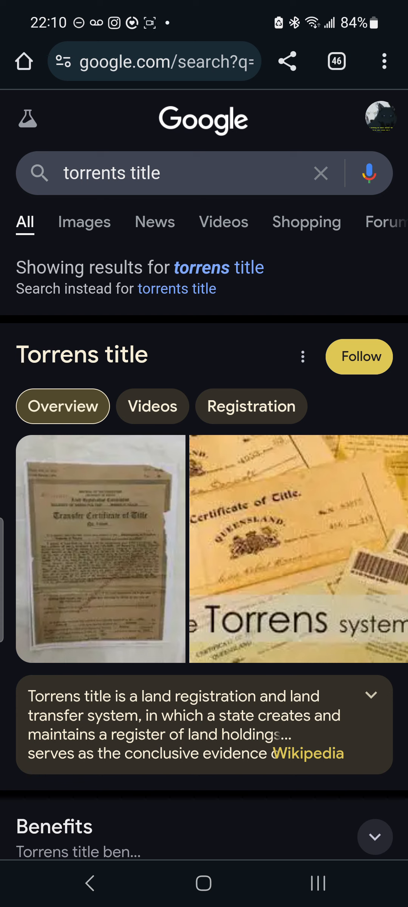
left_click(308, 754)
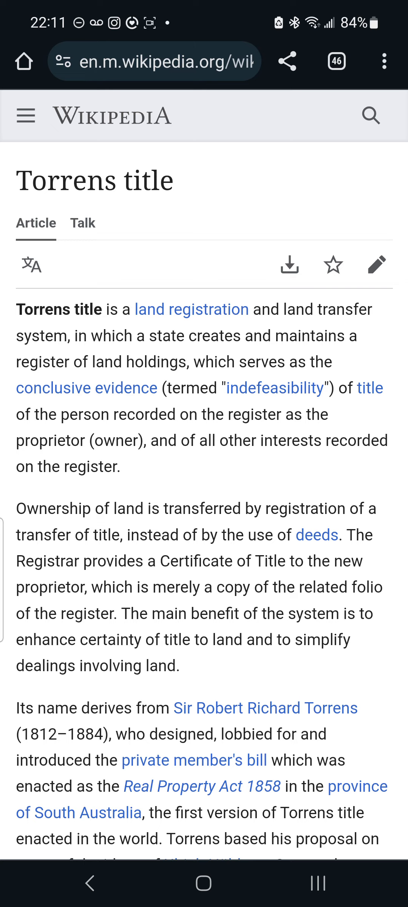
- Scroll down through the Torrens title Wikipedia article
scroll("down", 3)
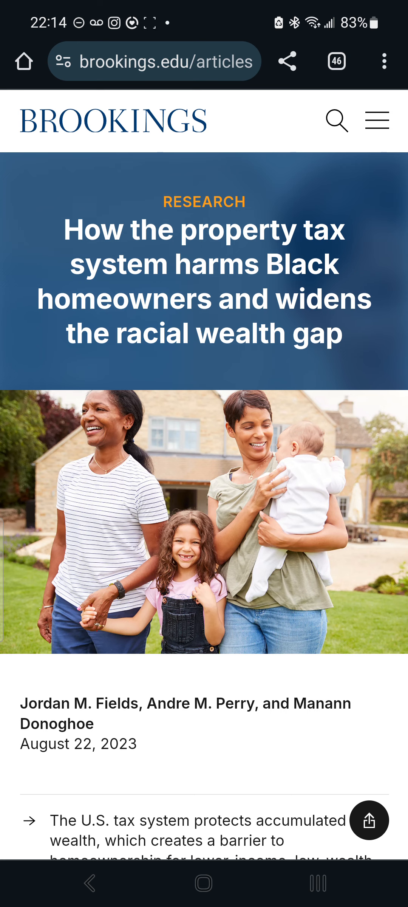
- Read down through the Brookings article's key takeaways and introduction
scroll("down", 3)
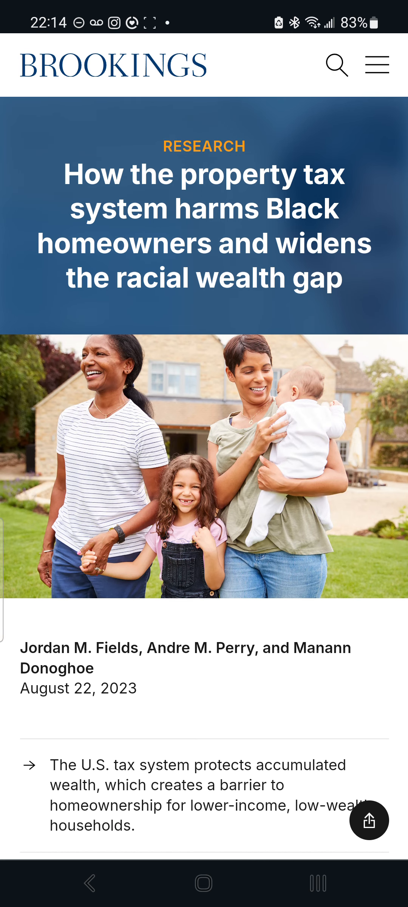
scroll("down", 3)
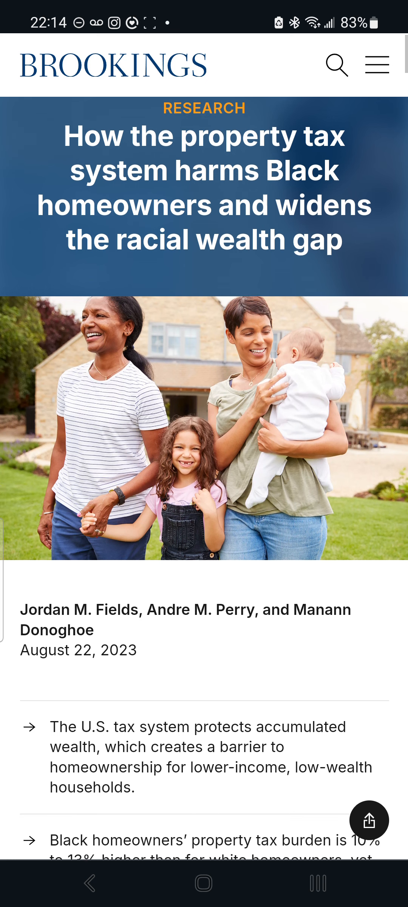
scroll("down", 3)
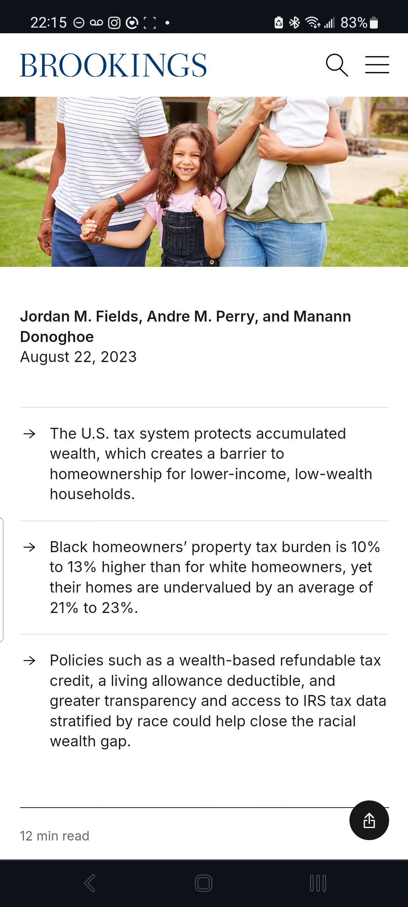
scroll("down", 3)
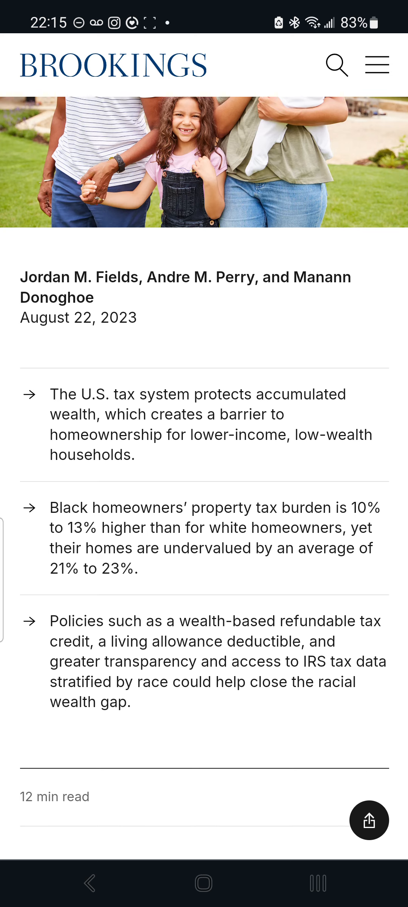
scroll("down", 3)
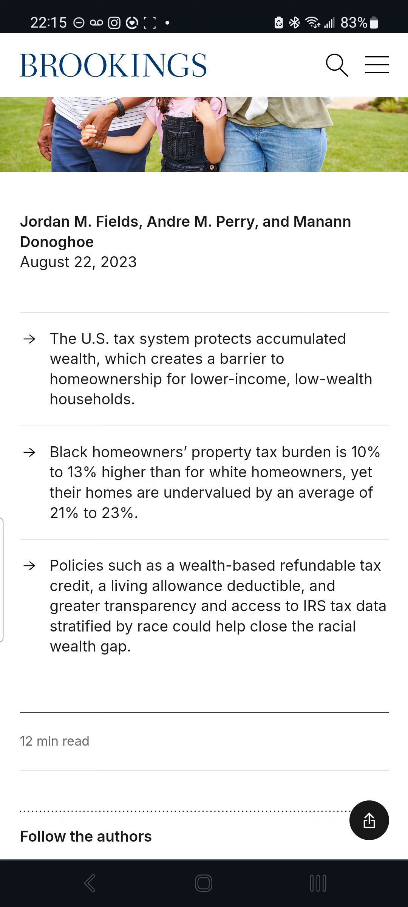
scroll("down", 3)
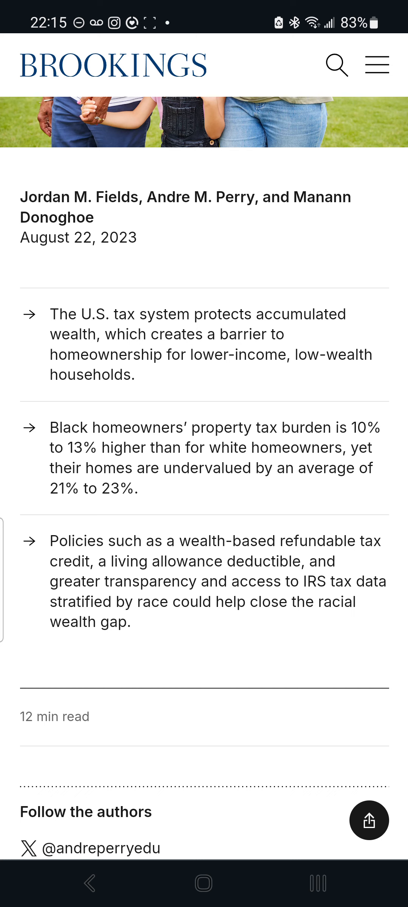
scroll("down", 3)
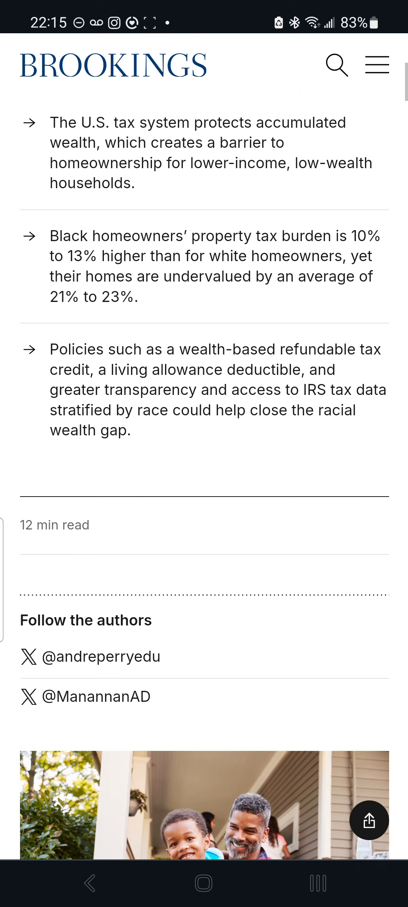
scroll("down", 3)
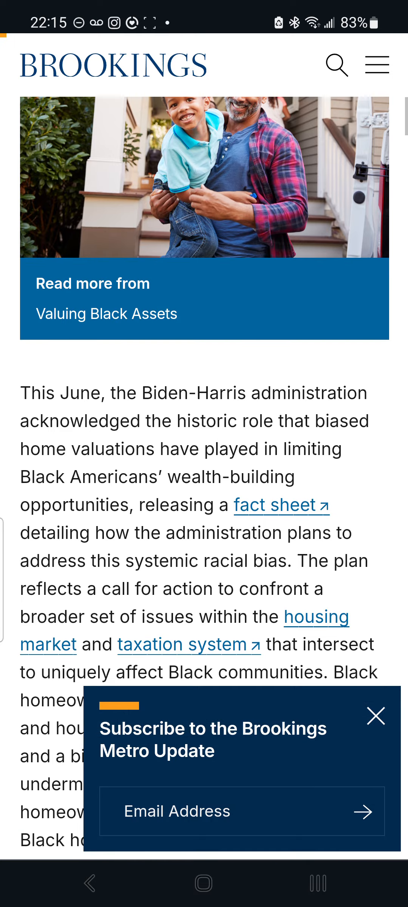
- Close the Metro Update sign-up popup and continue to the housing and tax policy section
left_click(376, 717)
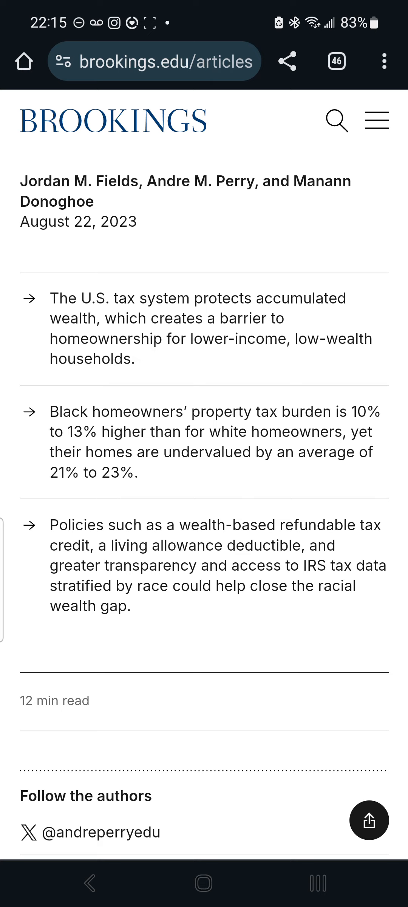
scroll("down", 3)
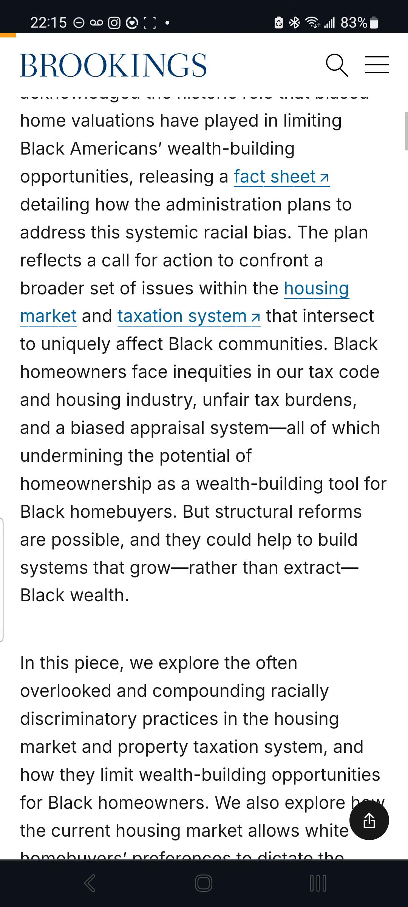
scroll("down", 3)
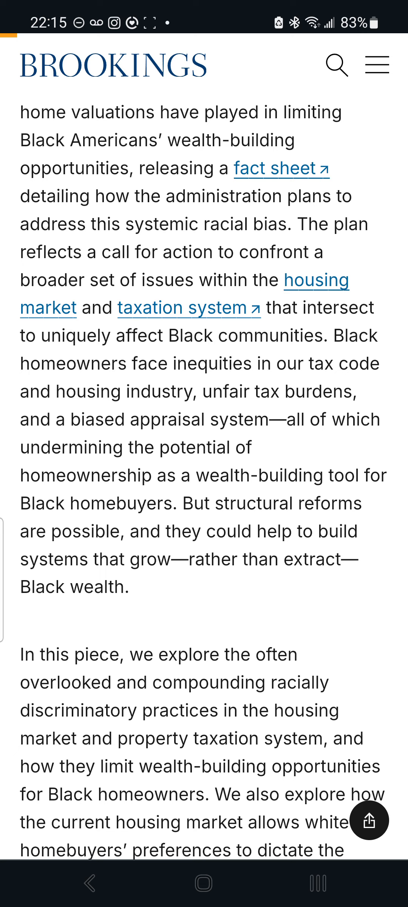
scroll("down", 3)
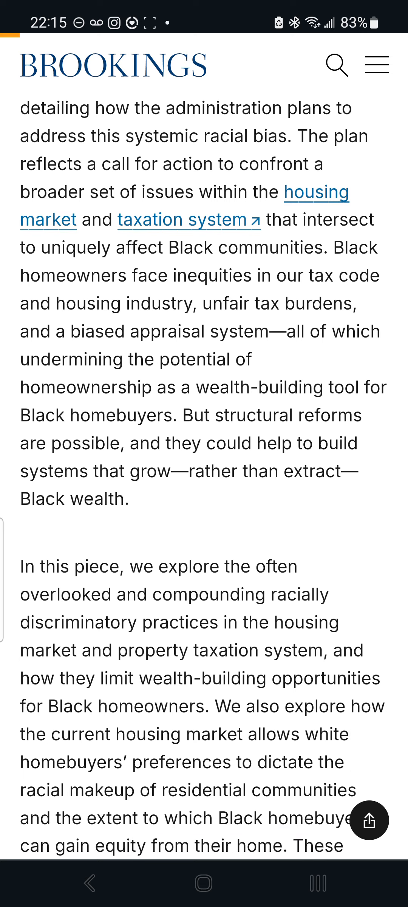
scroll("down", 3)
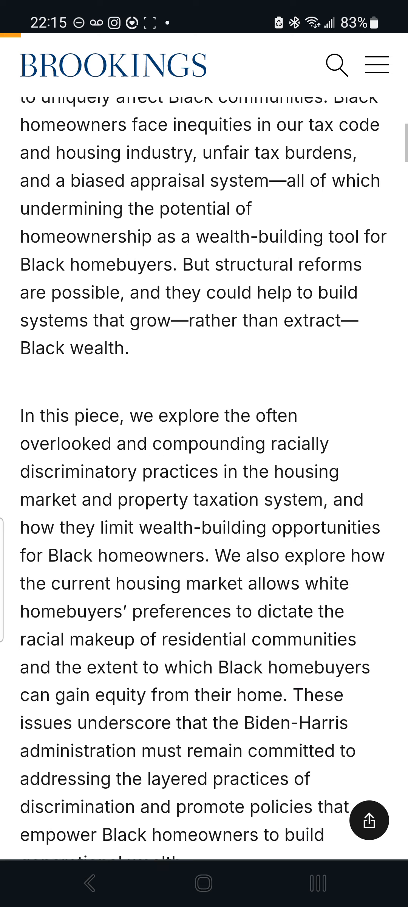
scroll("down", 3)
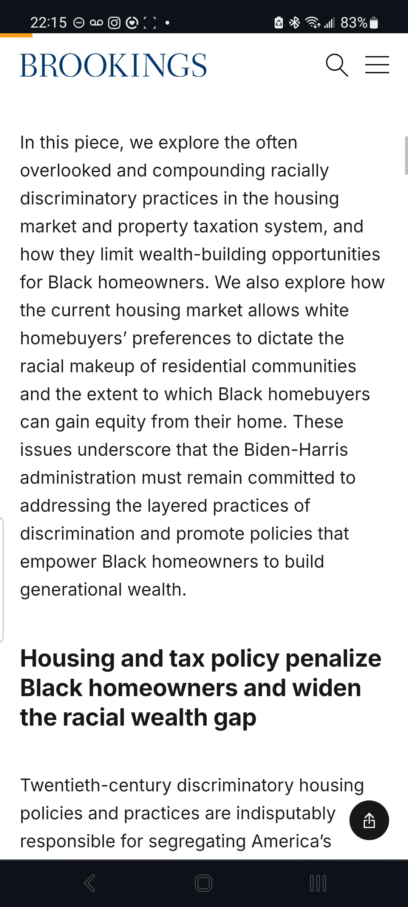
- Read the housing and tax policy section down through its wealth-gap figures
scroll("down", 3)
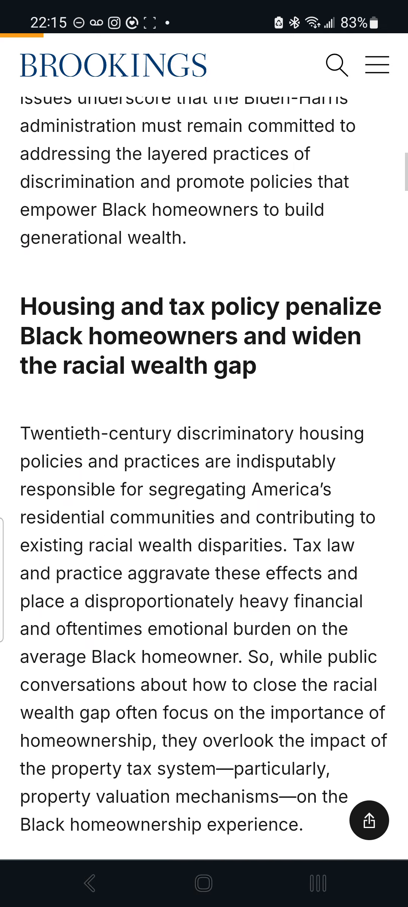
scroll("down", 3)
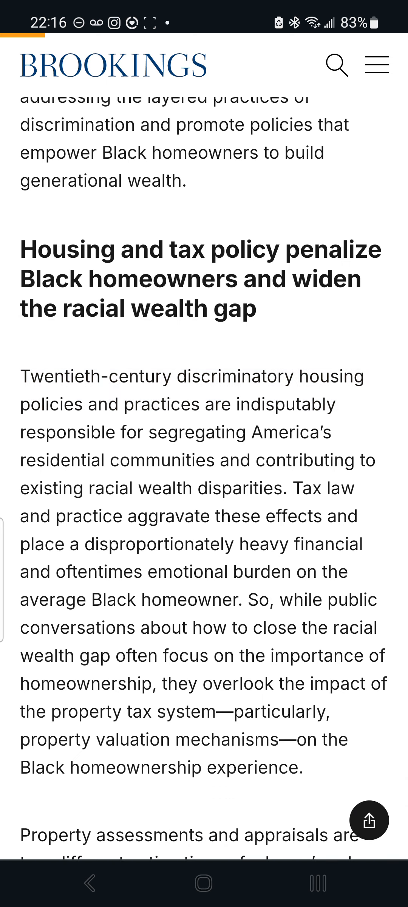
scroll("down", 3)
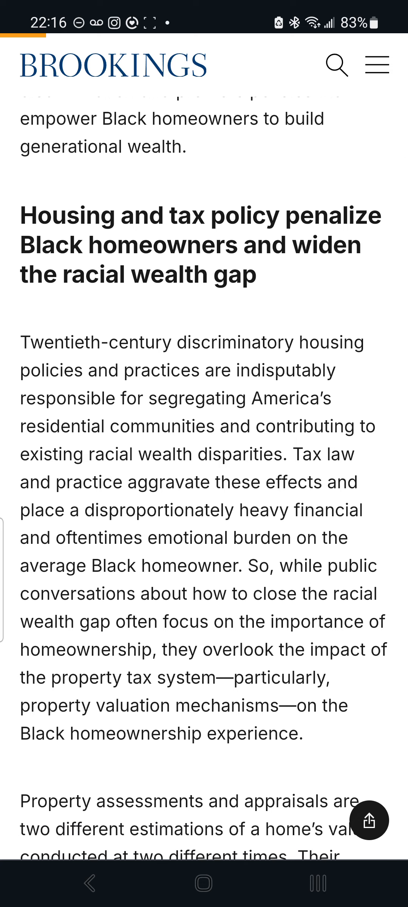
scroll("down", 3)
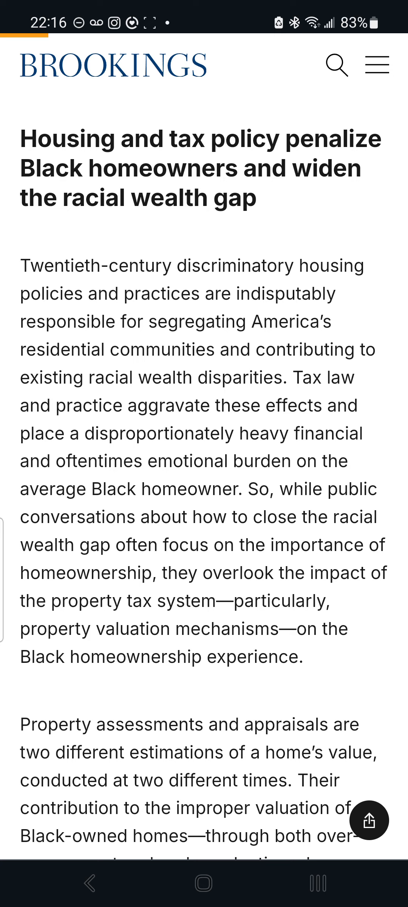
scroll("down", 3)
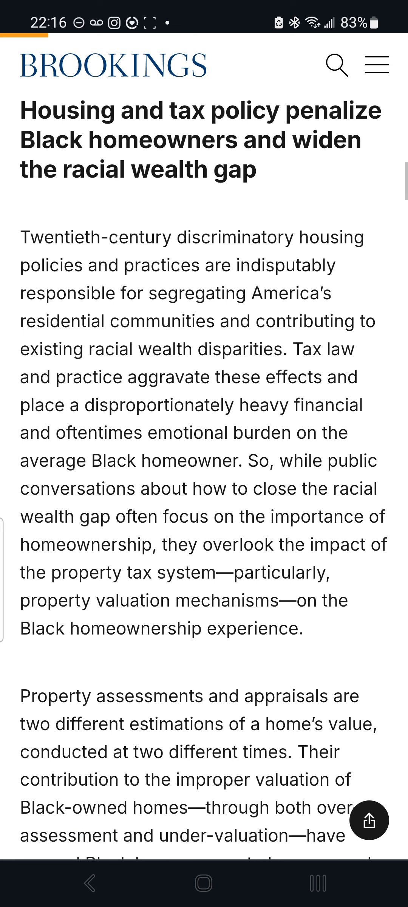
scroll("down", 3)
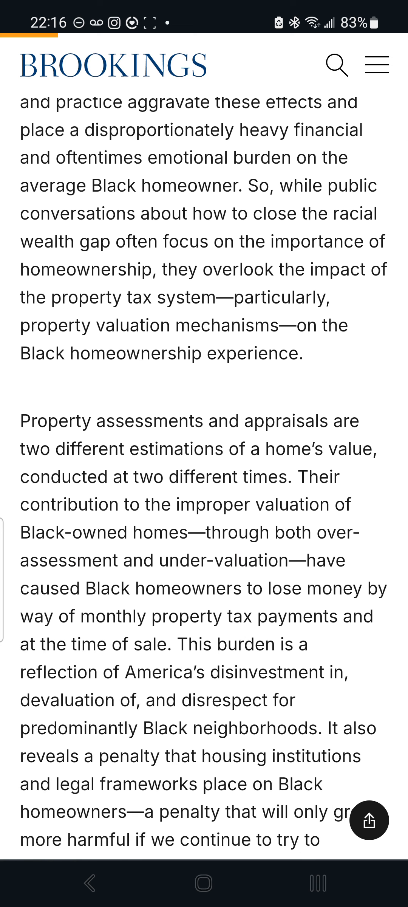
scroll("down", 3)
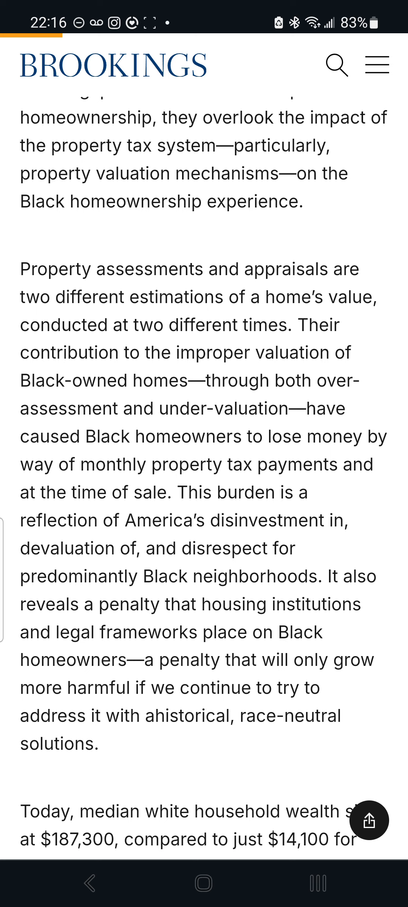
scroll("down", 3)
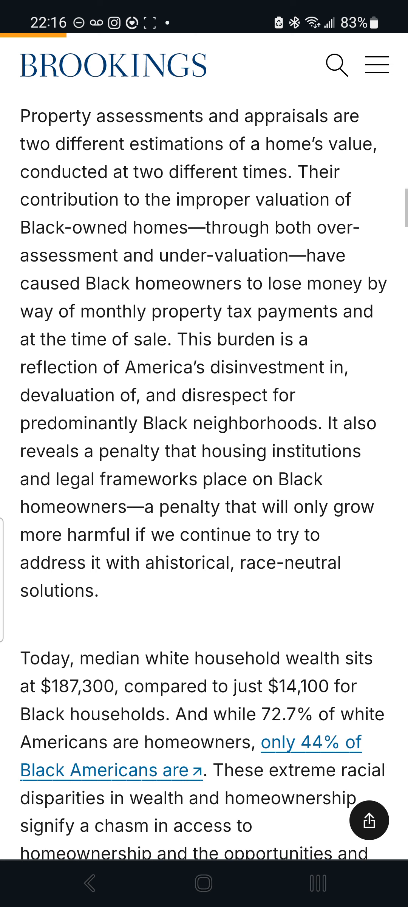
scroll("down", 3)
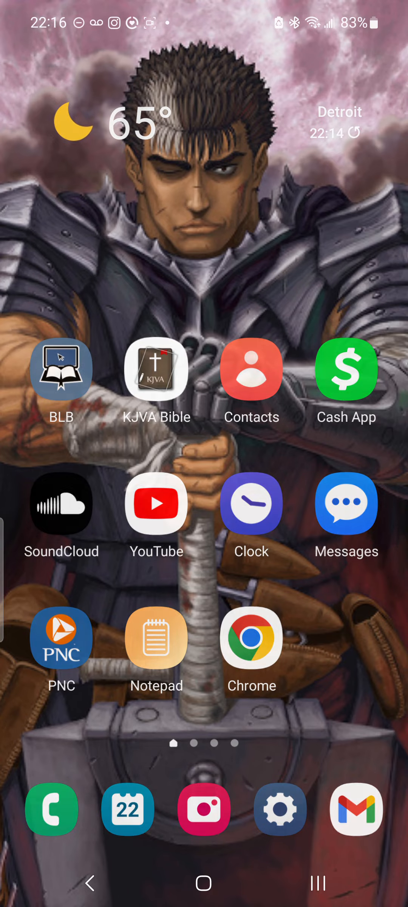
- Open Ecclesiasticus chapter 10 in KJVA Bible and read verses 8–17 on pride
left_click(157, 504)
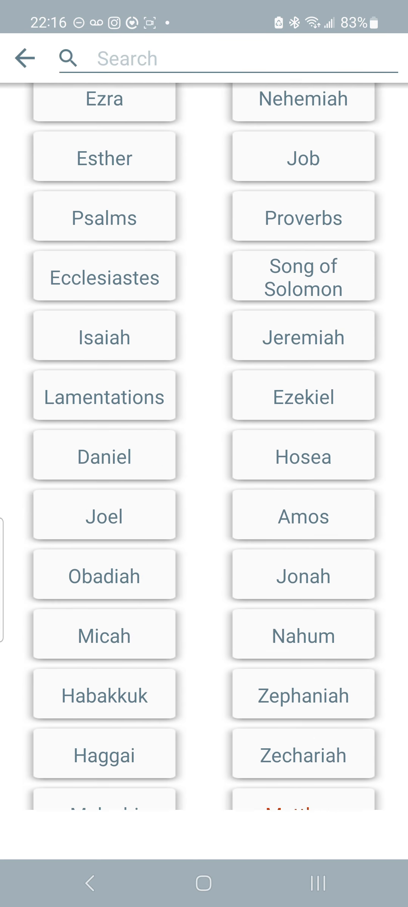
scroll("down", 3)
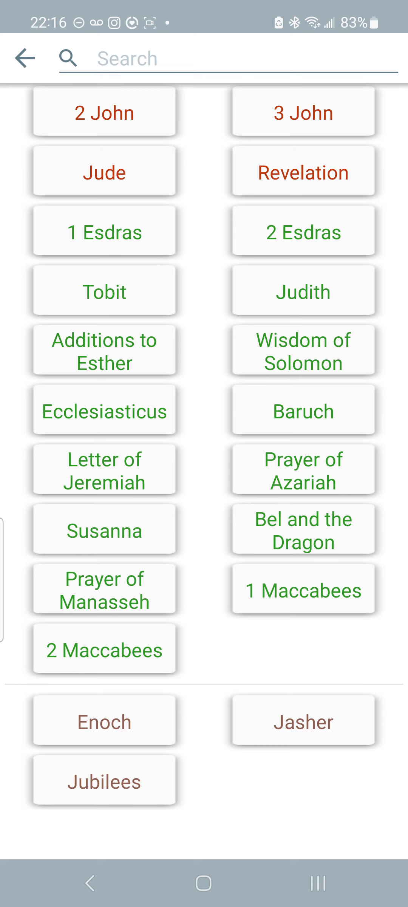
left_click(104, 412)
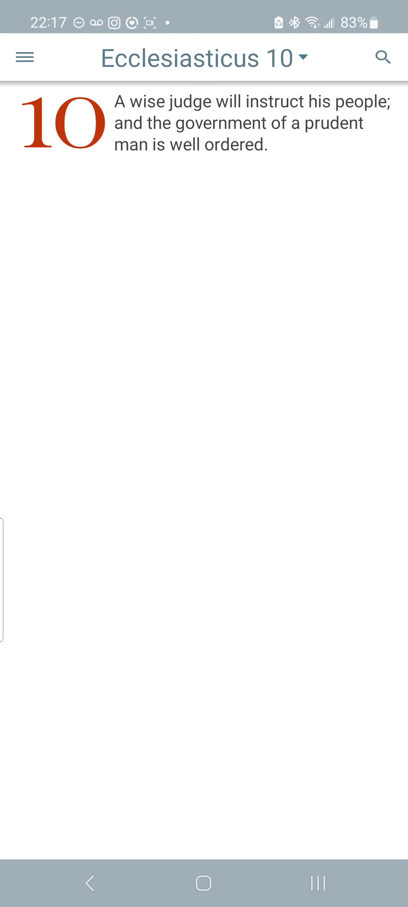
scroll("down", 3)
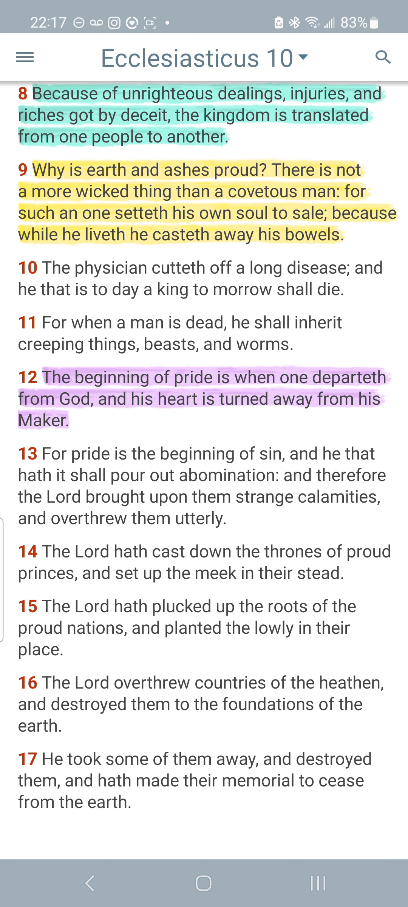
scroll("down", 3)
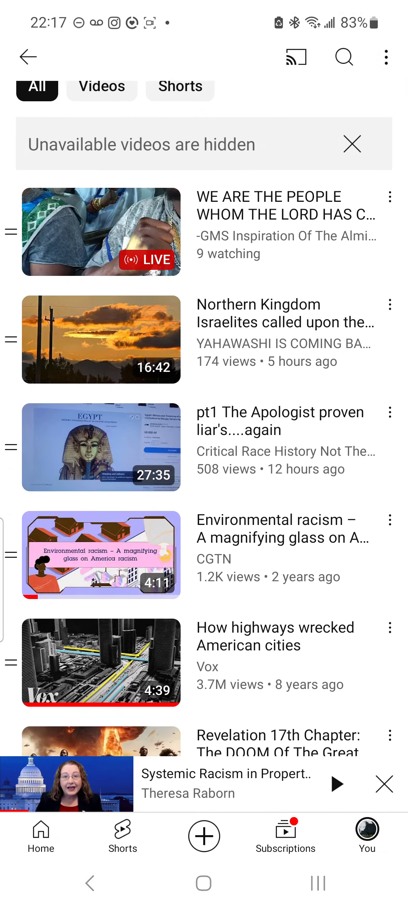
- Play Union of Concerned Scientists' 'Lost Inheritance' from further down the Watch later list
scroll("down", 3)
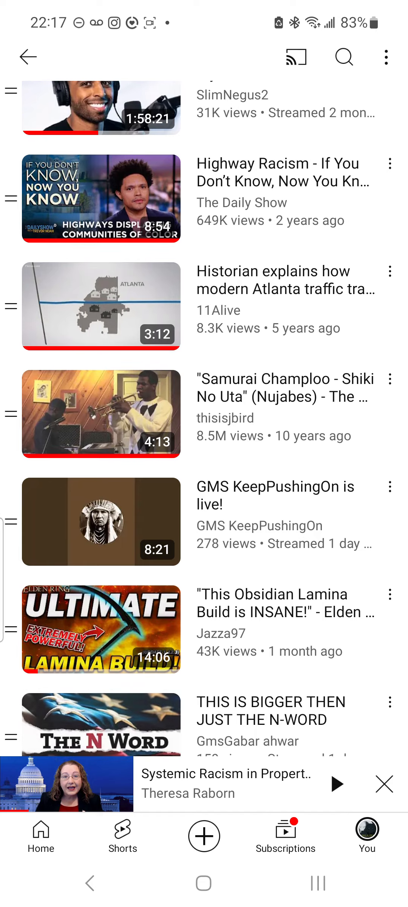
scroll("down", 3)
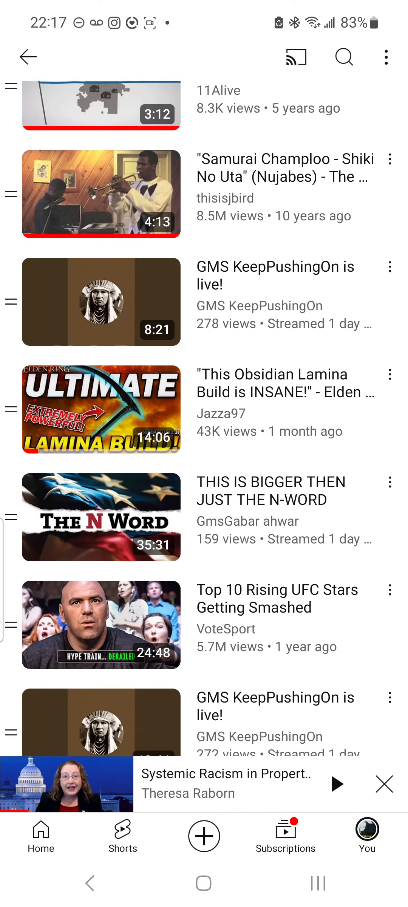
scroll("down", 3)
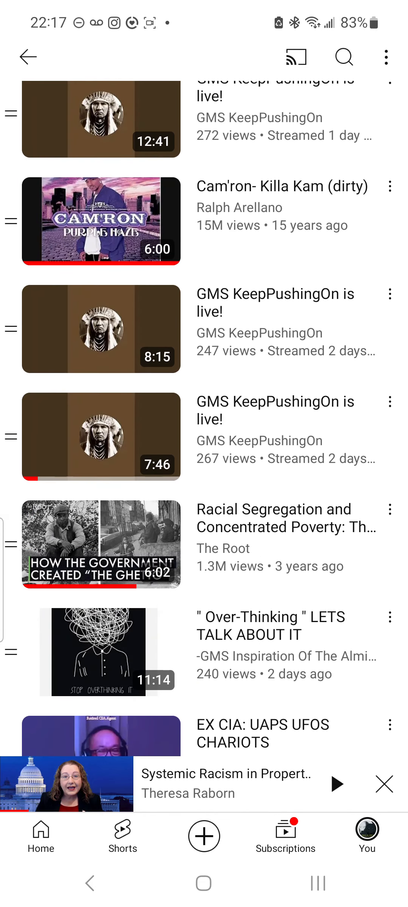
scroll("down", 3)
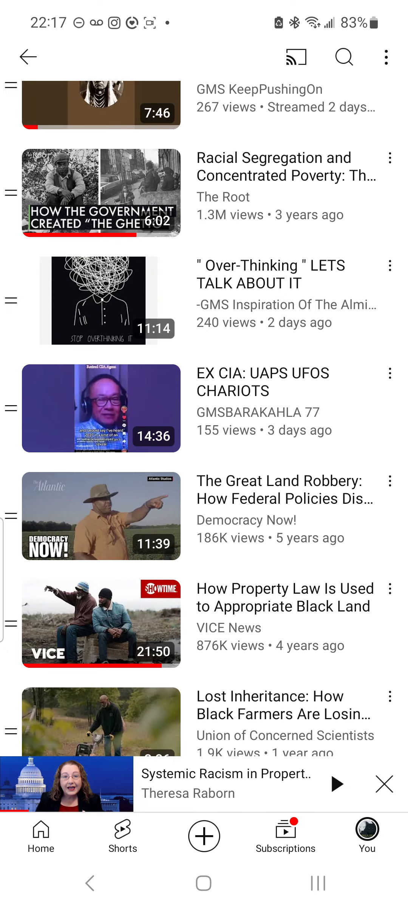
scroll("down", 3)
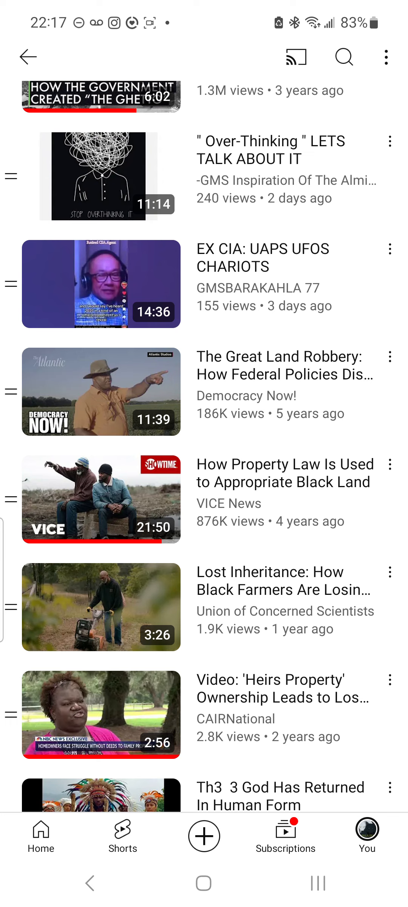
left_click(101, 608)
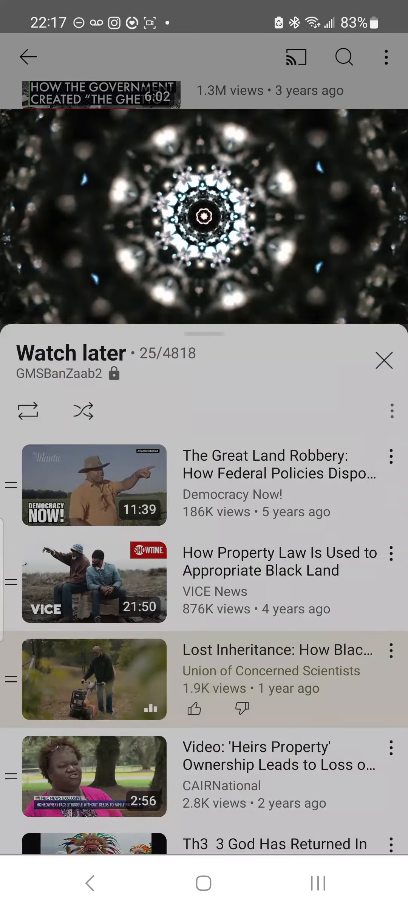
- Collapse the playlist sheet, resume playback, and pause at 0:28 of 3:25
left_click(94, 680)
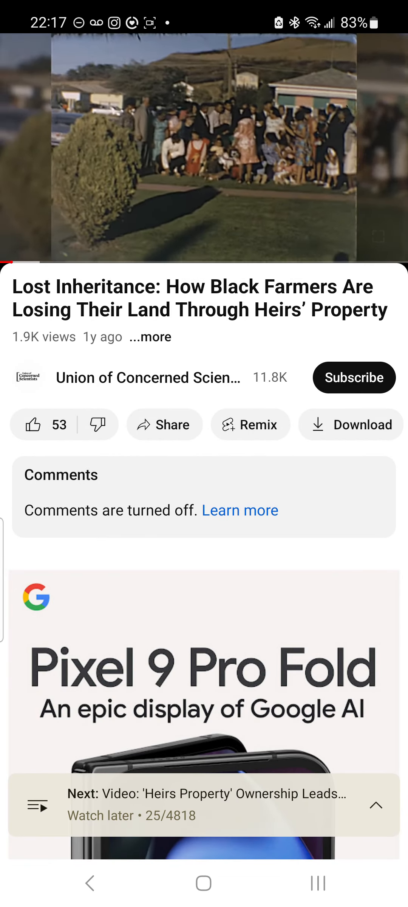
left_click(205, 149)
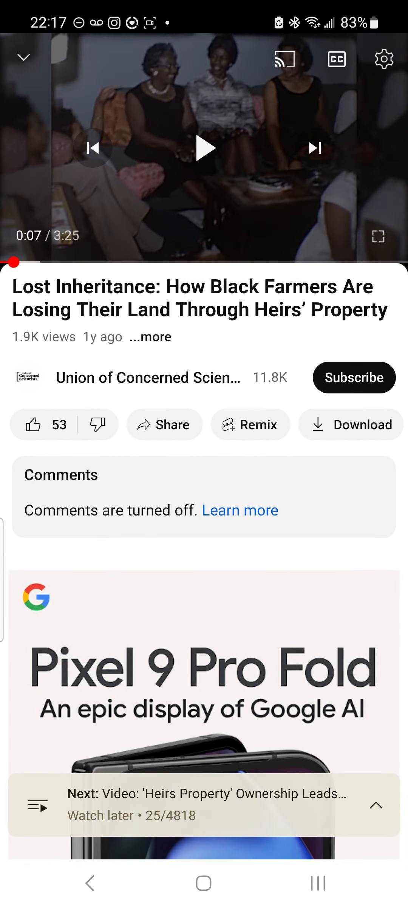
left_click(206, 148)
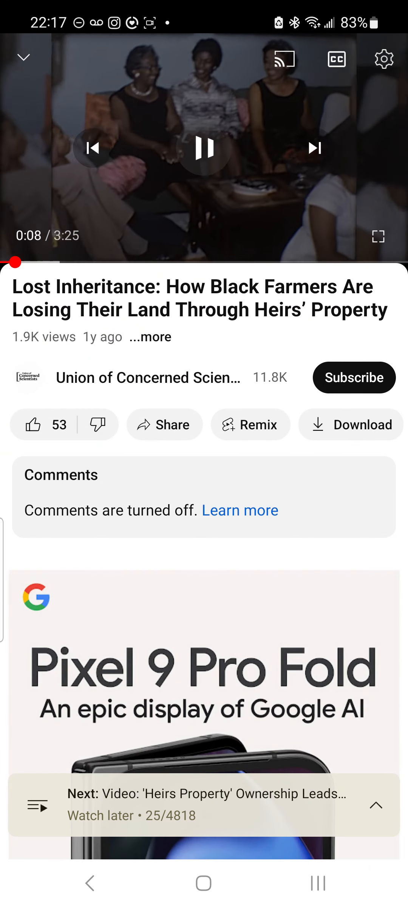
left_click(203, 149)
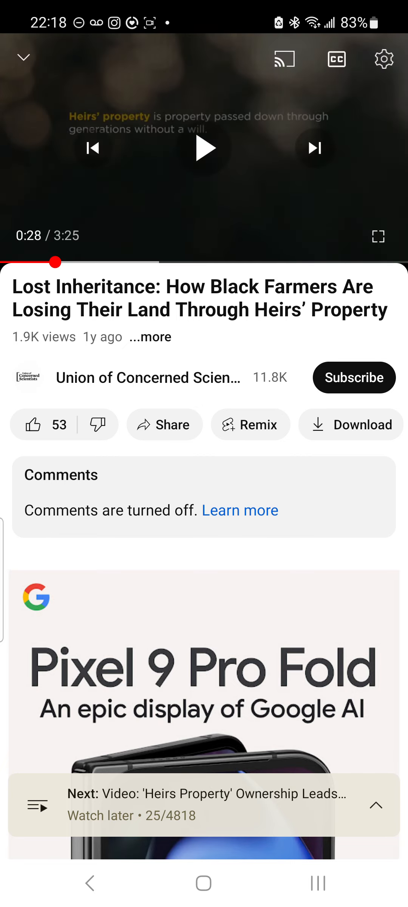
- Resume Lost Inheritance and let it play to 3:02 of 3:25
left_click(206, 148)
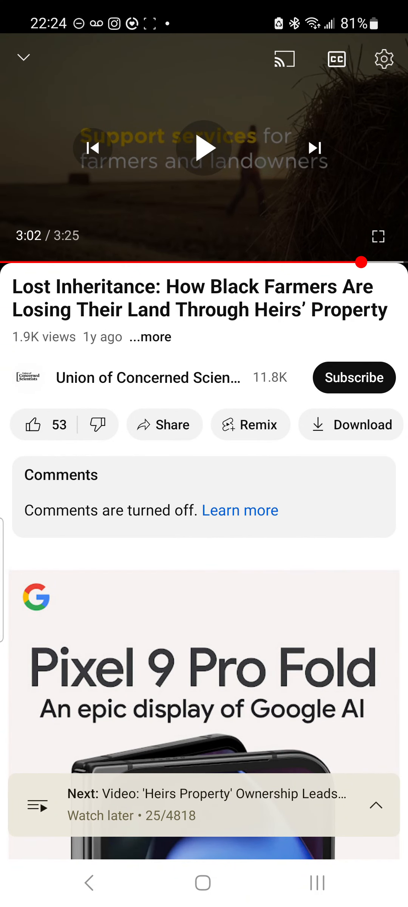
- Go back to the previous Watch later video, VICE News' property-law video, paused at 19:15
left_click(207, 148)
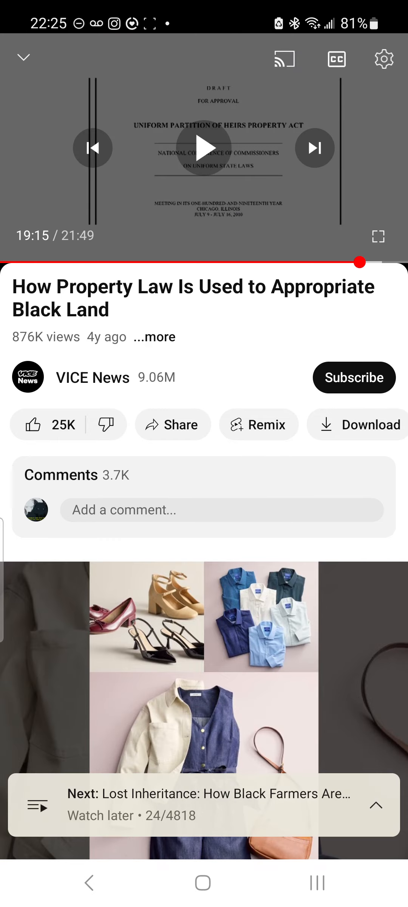
- Scrub the VICE News property-law video back to about 9:36
left_click_drag(358, 263, 220, 262)
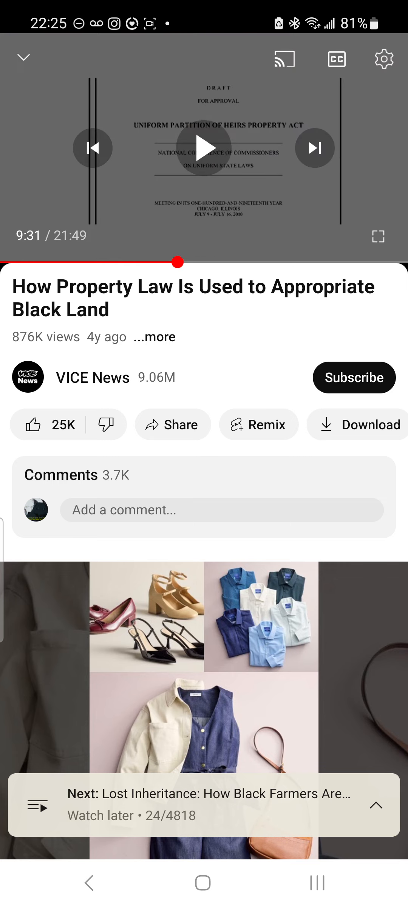
left_click(207, 149)
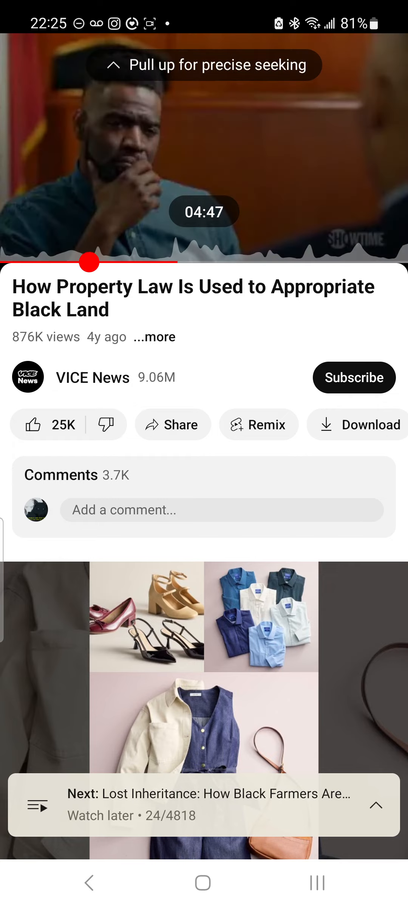
left_click_drag(90, 262, 37, 262)
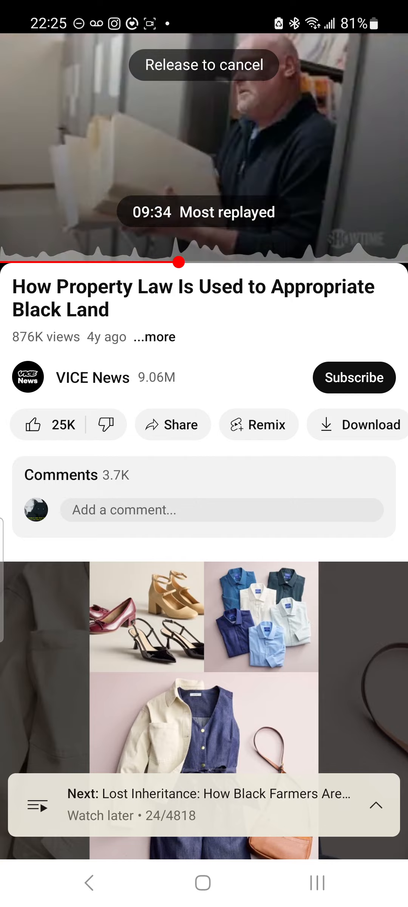
left_click_drag(178, 262, 207, 262)
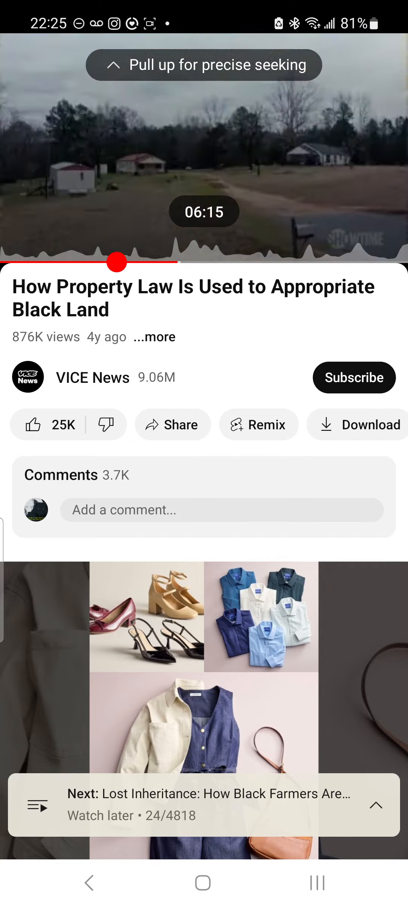
left_click_drag(115, 262, 201, 262)
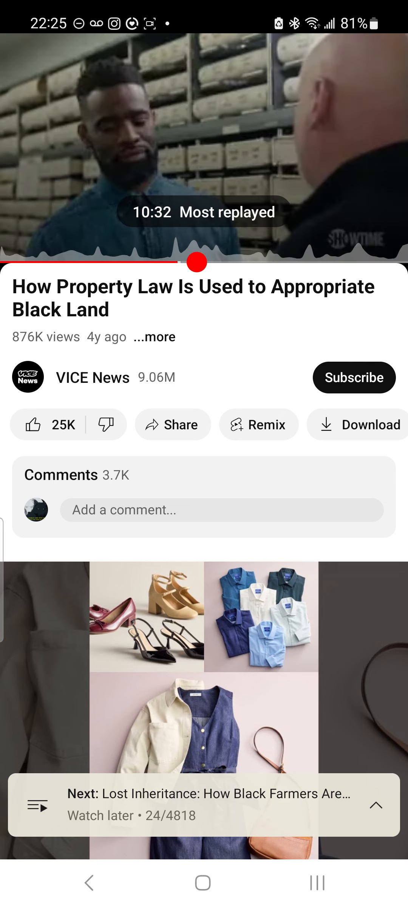
left_click_drag(197, 262, 185, 262)
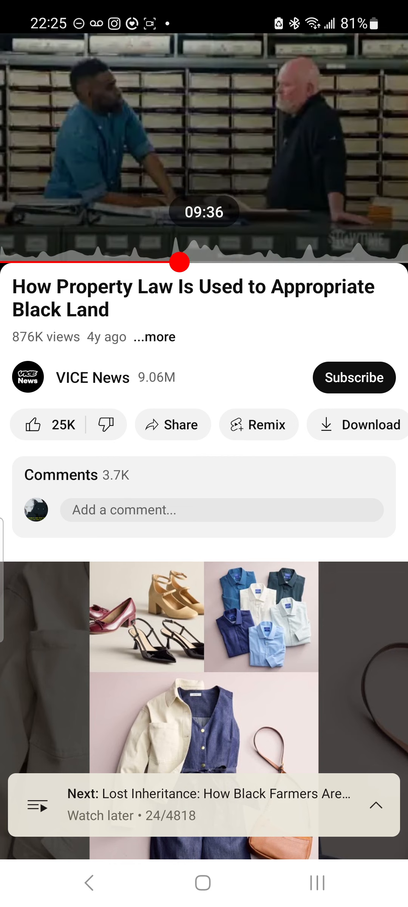
left_click_drag(180, 262, 185, 262)
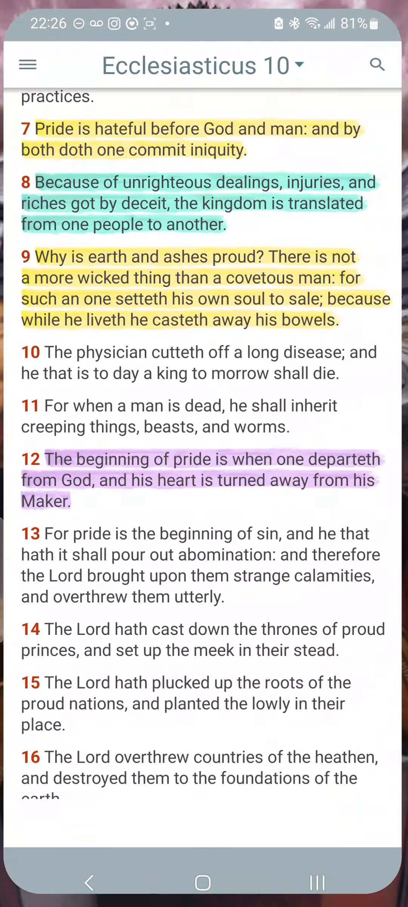
- Search the KJV Bible for 'landmark' and review the five matching verses
left_click(377, 65)
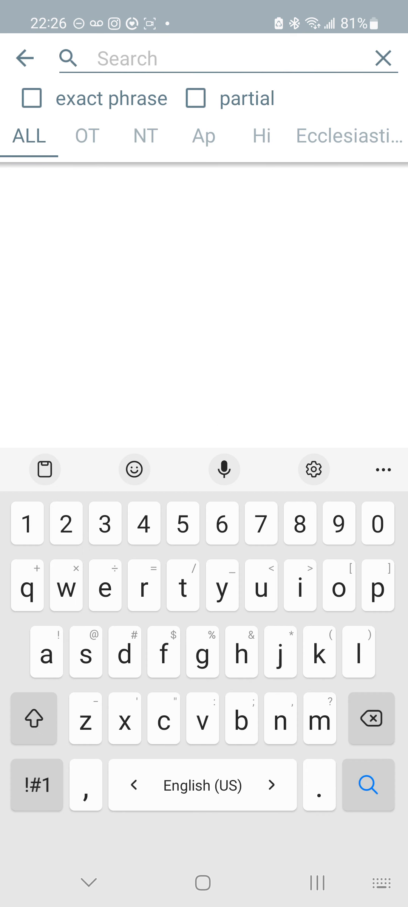
type("landmark")
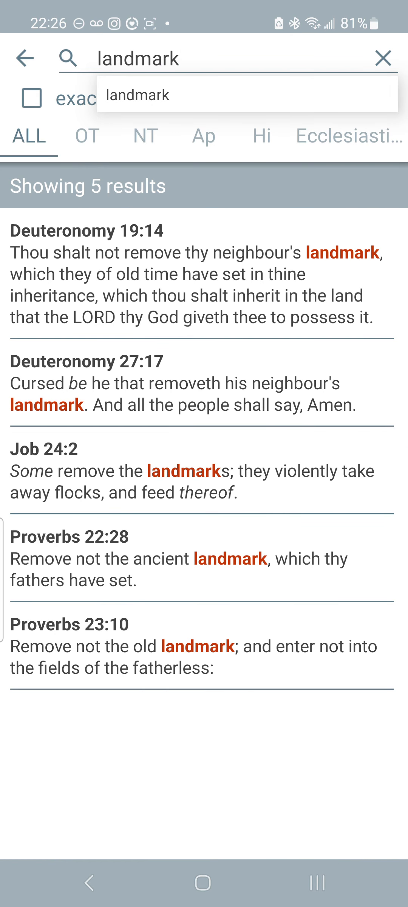
left_click(86, 230)
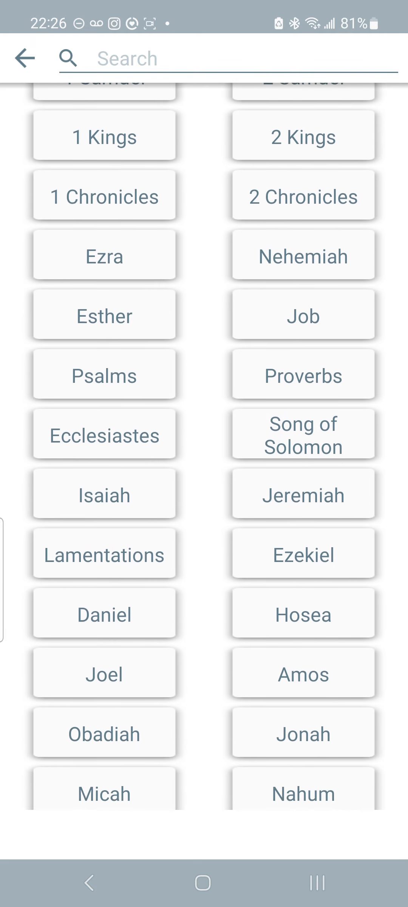
- Open Isaiah 5 and scroll down to verse 8 on joining house to house
left_click(104, 496)
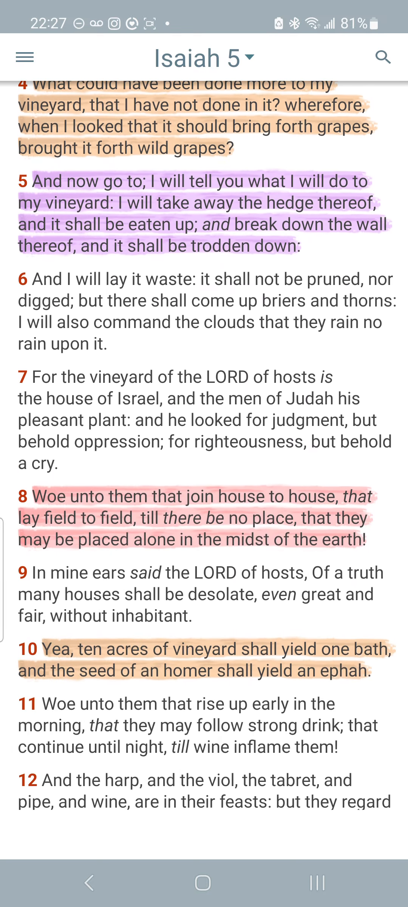
scroll("down", 3)
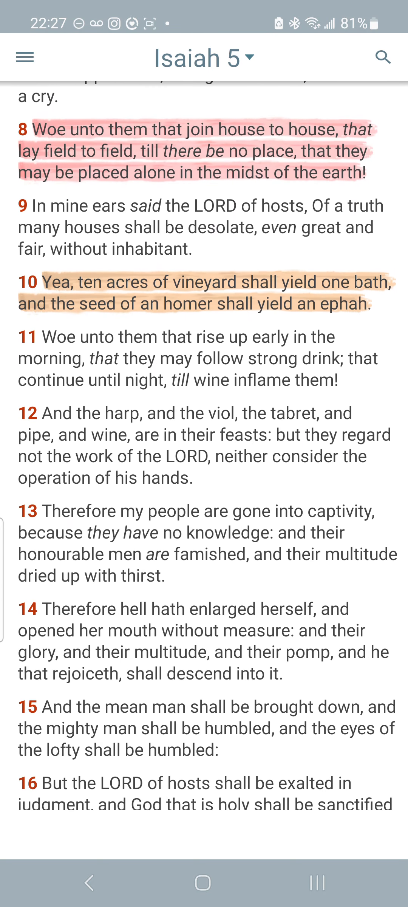
scroll("down", 3)
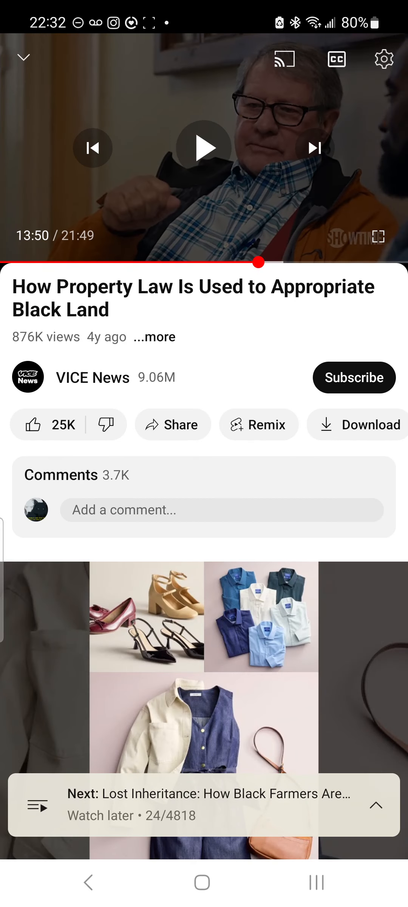
- Leave the paused video, briefly reopen YouTube, then return to the home screen
left_click(204, 148)
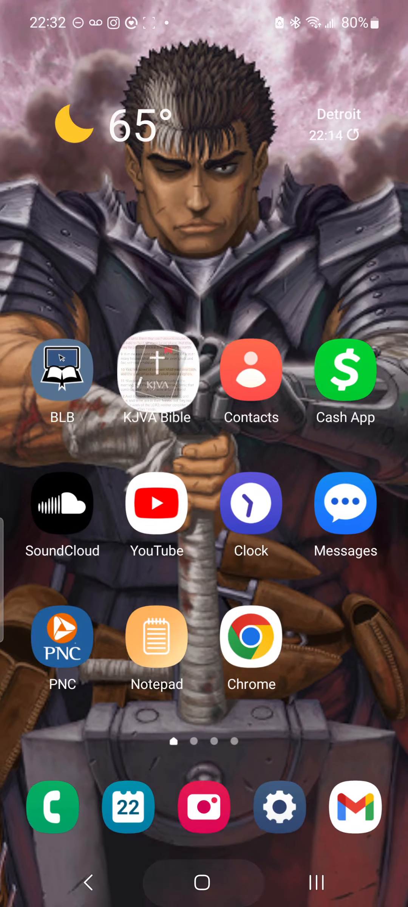
left_click(156, 504)
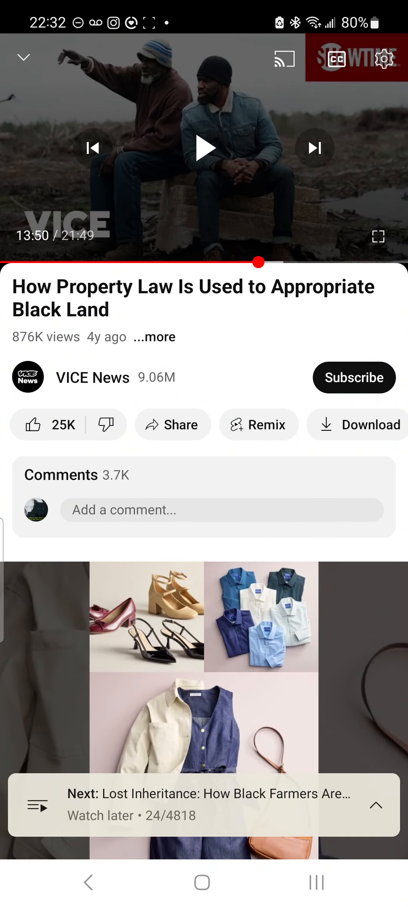
left_click(378, 236)
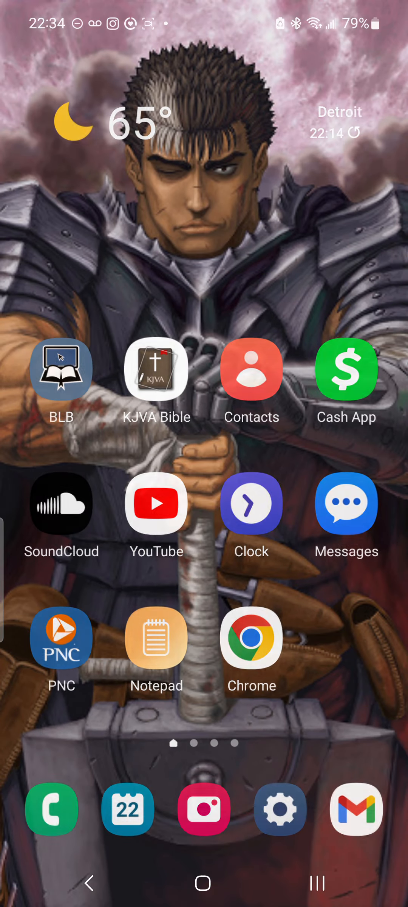
- Open a Psalms chapter in KJVA Bible, then reopen the VICE News video in YouTube
left_click(157, 370)
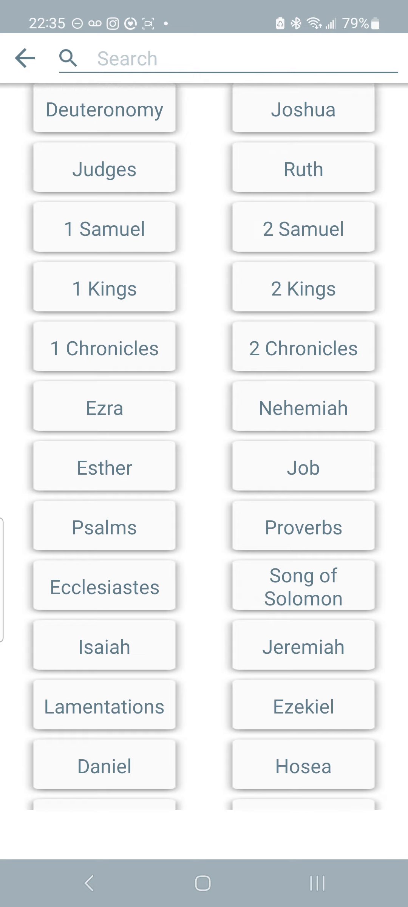
left_click(104, 527)
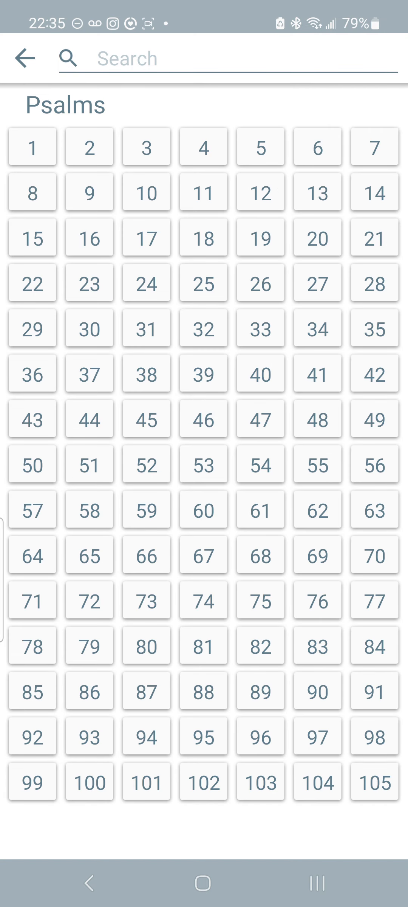
left_click(318, 465)
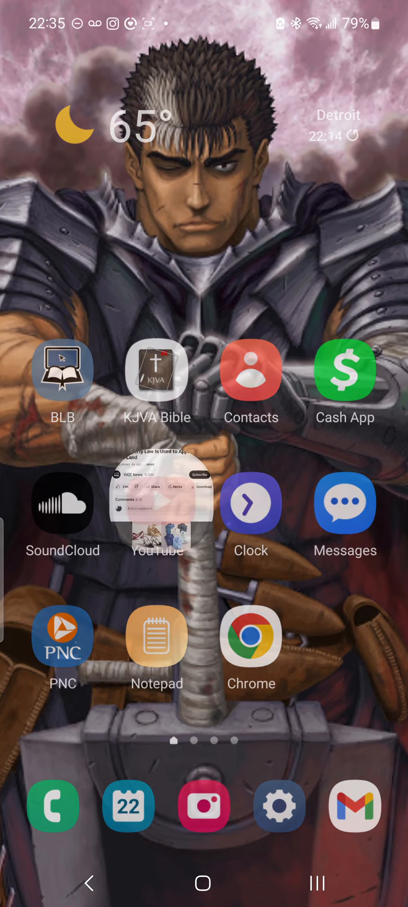
left_click(158, 502)
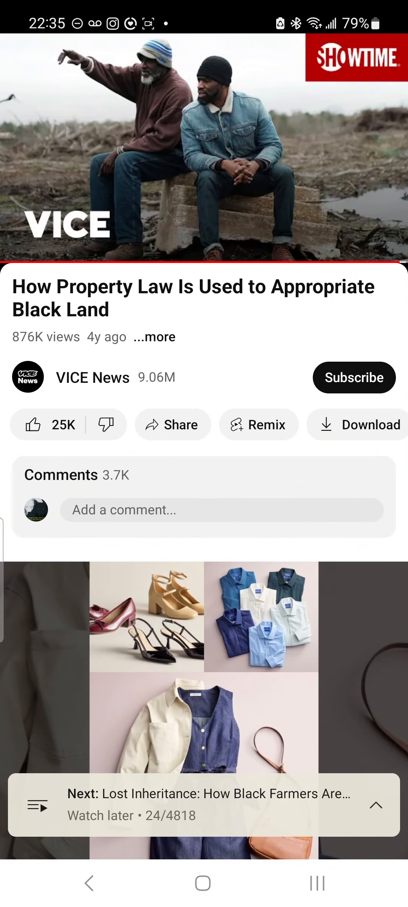